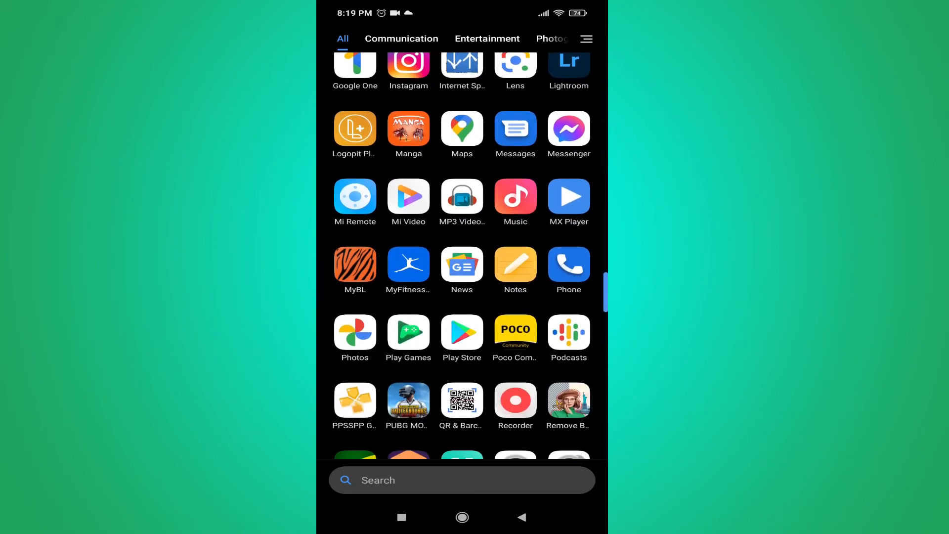
# Search Play Store for 'face' and bring up the Facebook app's store page
pyautogui.click(461, 481)
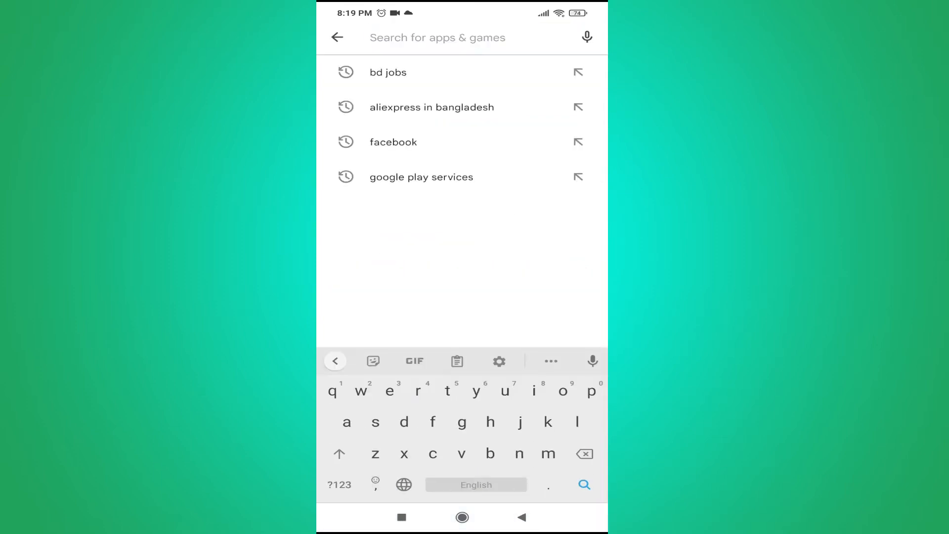
pyautogui.write('face')
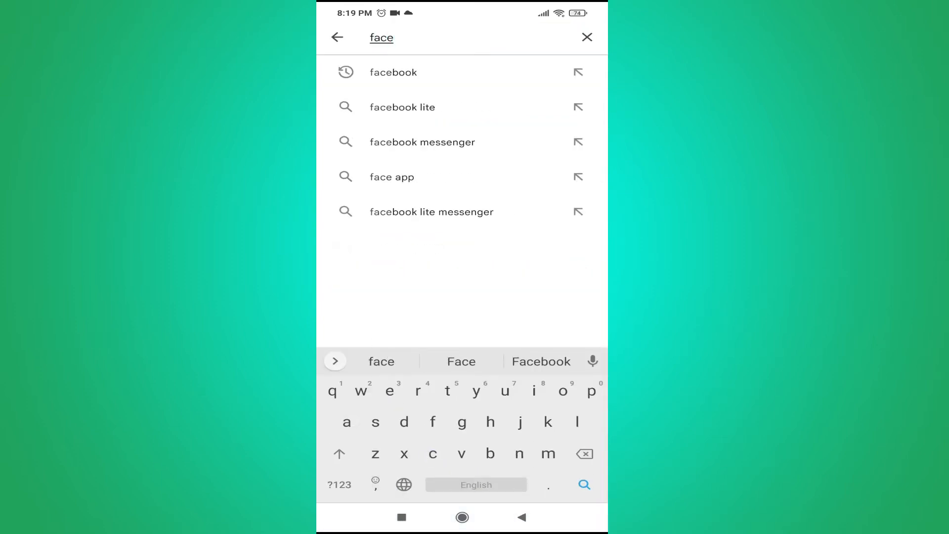
pyautogui.click(393, 72)
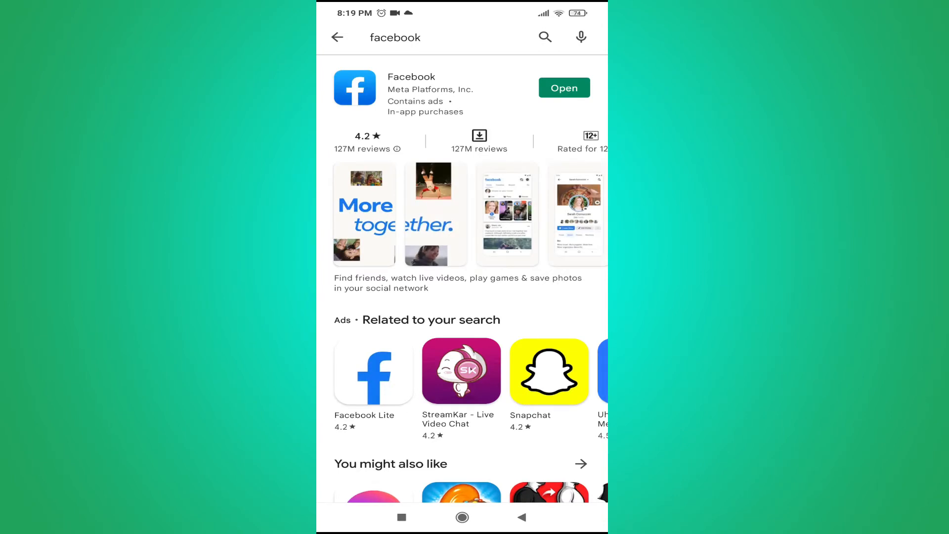
# Launch Facebook and reach the Settings & privacy list from the menu
pyautogui.click(562, 87)
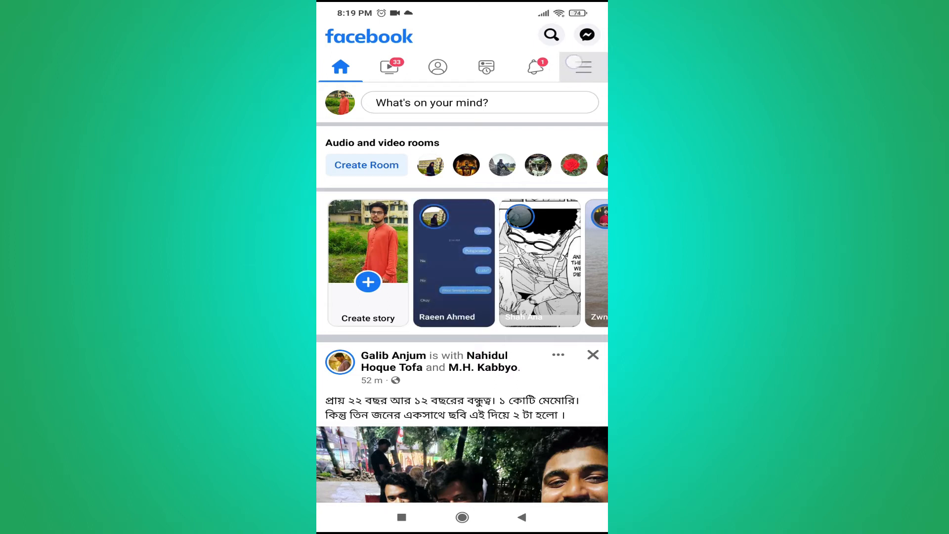
pyautogui.click(584, 66)
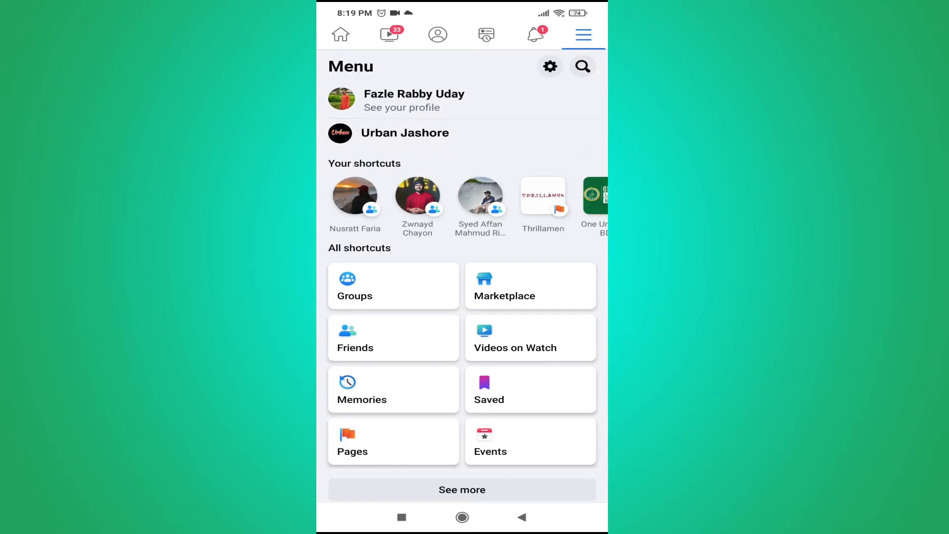
pyautogui.scroll(-3)
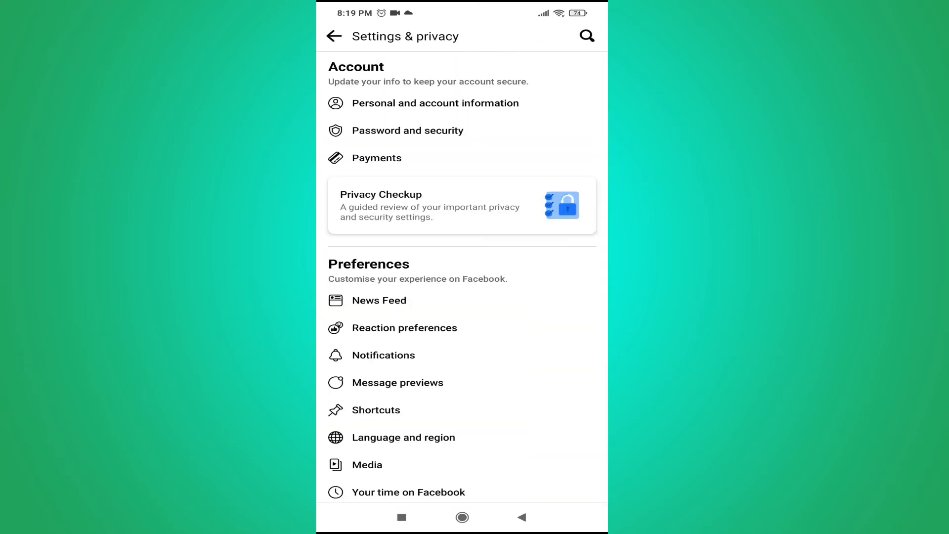
pyautogui.scroll(-3)
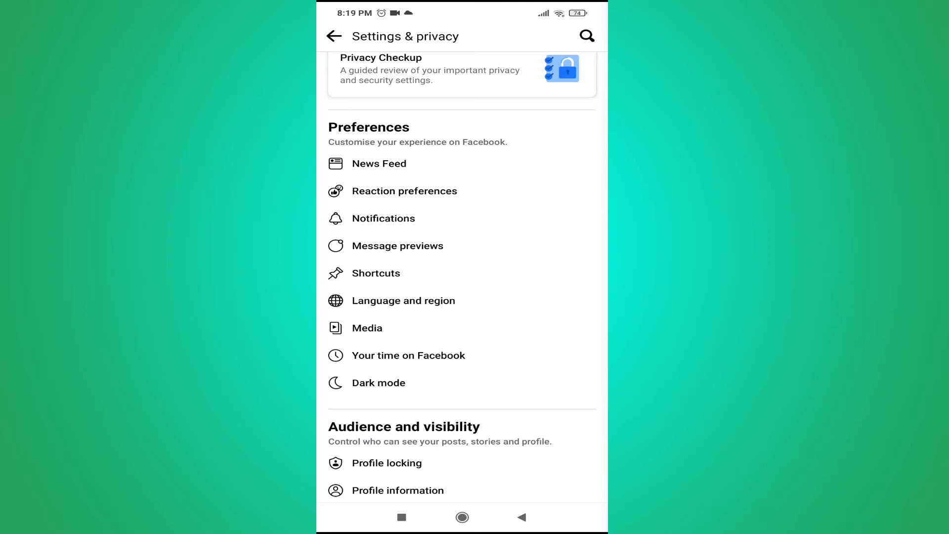
pyautogui.scroll(3)
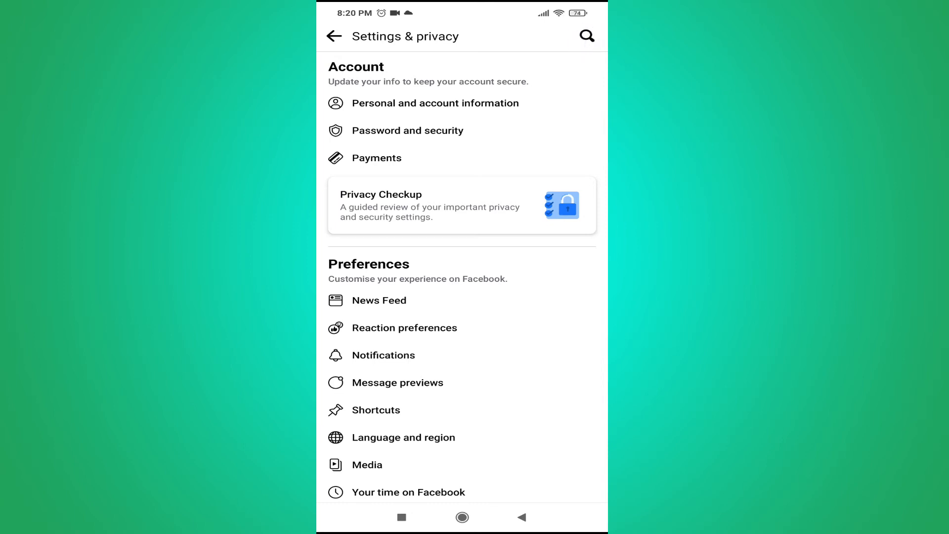
# Search settings for 'd', switch Dark mode to On, and return to the settings list
pyautogui.click(584, 35)
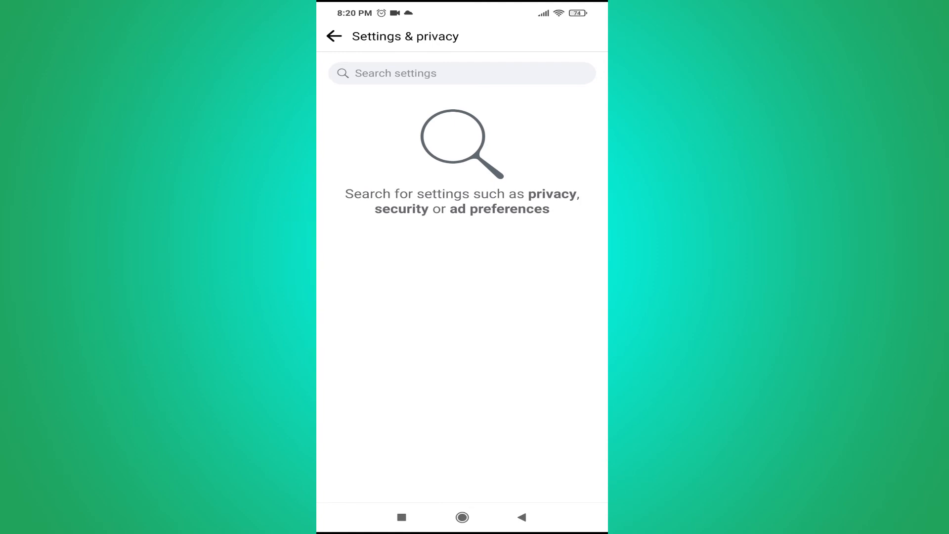
pyautogui.write('dark')
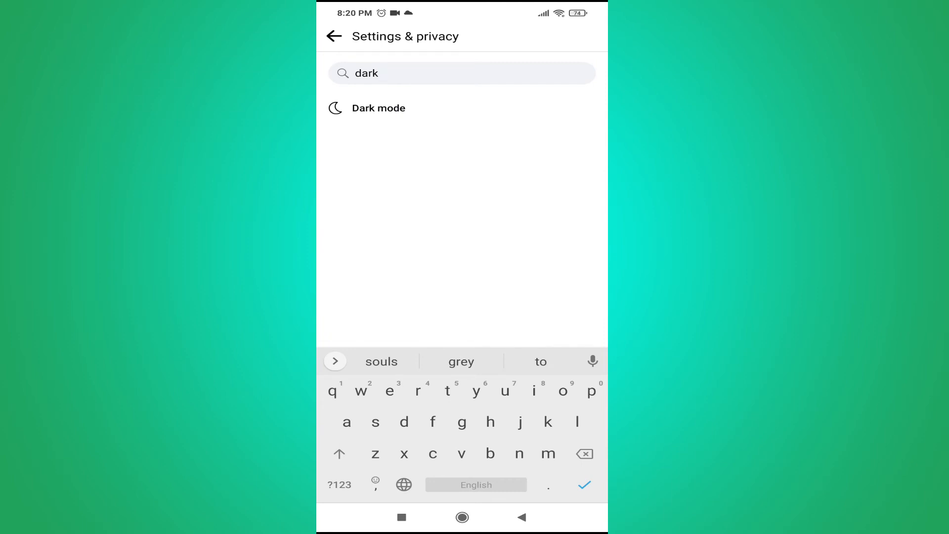
pyautogui.click(378, 108)
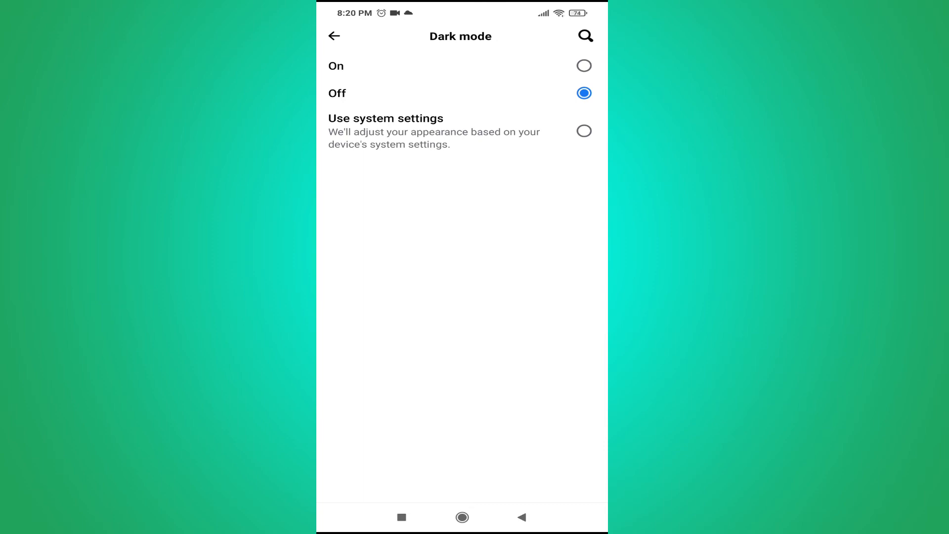
pyautogui.click(583, 65)
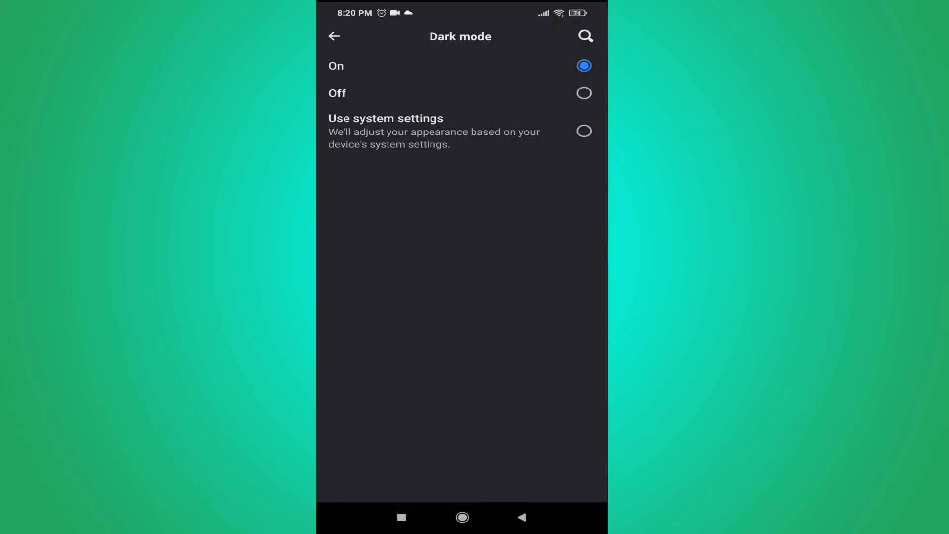
pyautogui.click(333, 35)
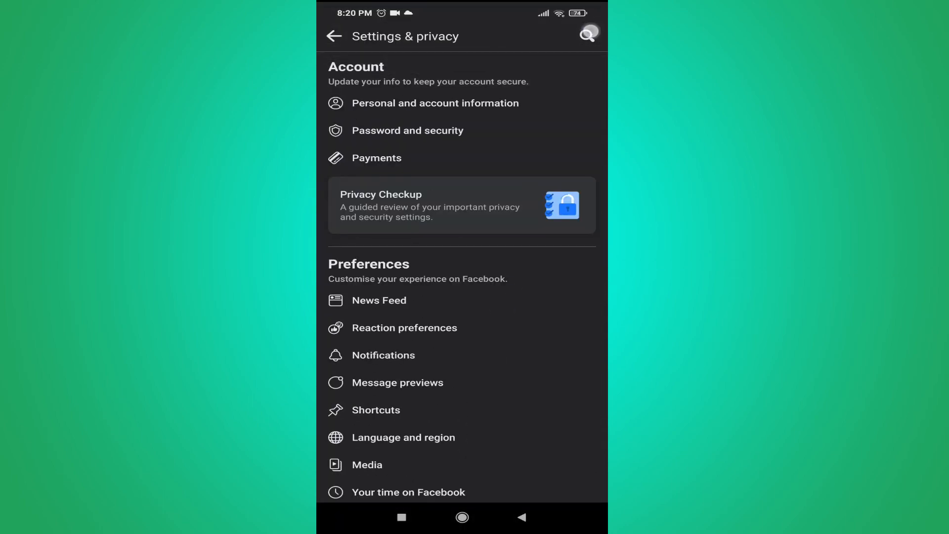
# Back out of settings to the home feed, now shown in dark mode
pyautogui.click(333, 36)
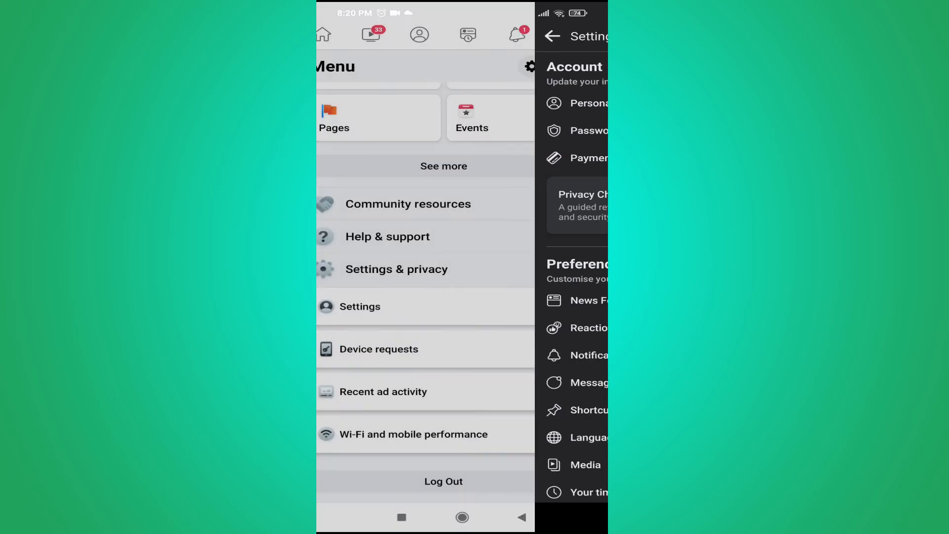
pyautogui.click(552, 36)
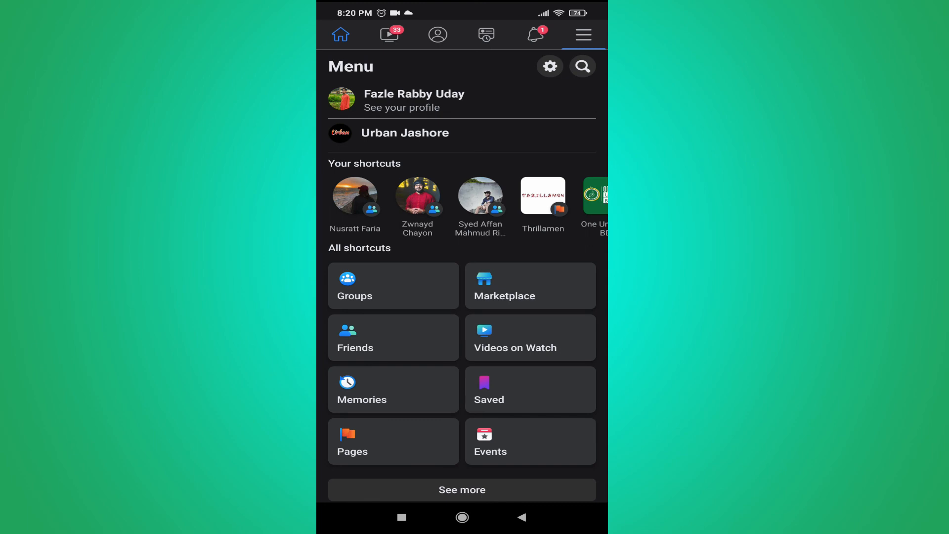
pyautogui.click(341, 35)
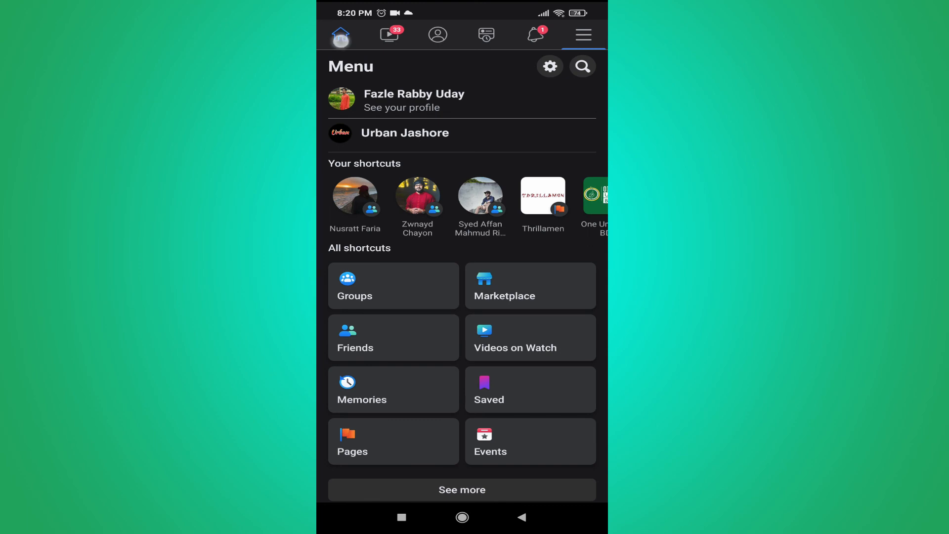
pyautogui.click(340, 34)
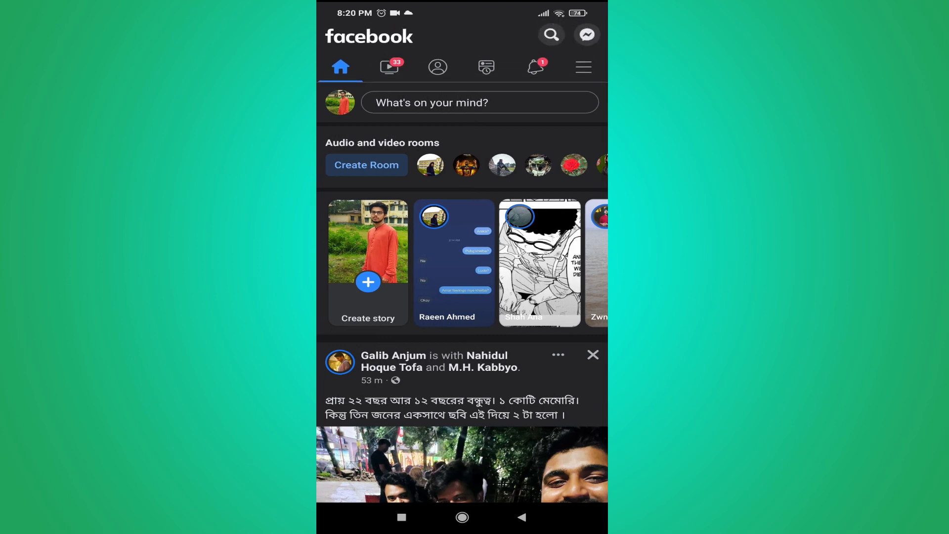